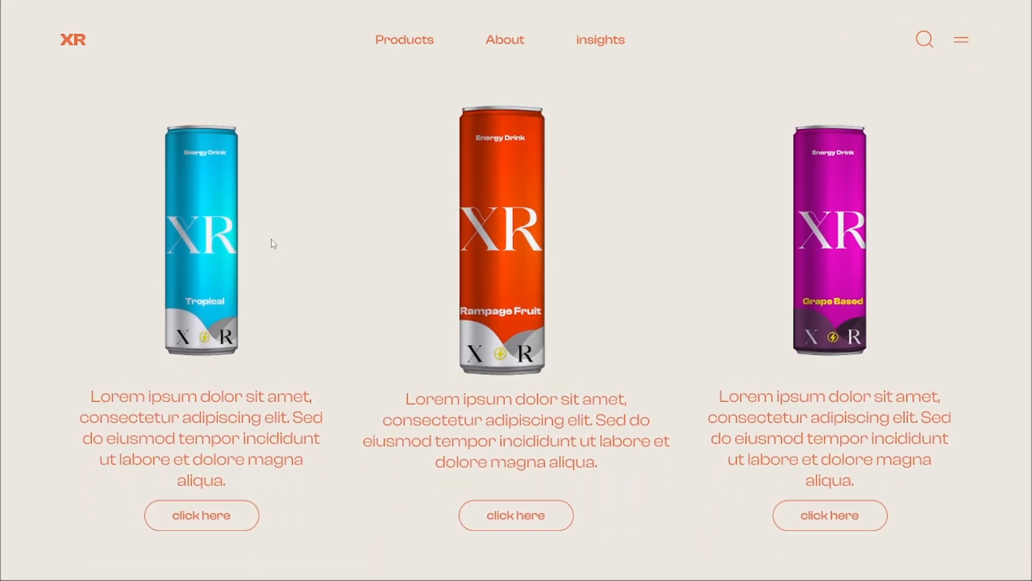
{"action": "mouse_move", "coordinate": [312, 277]}
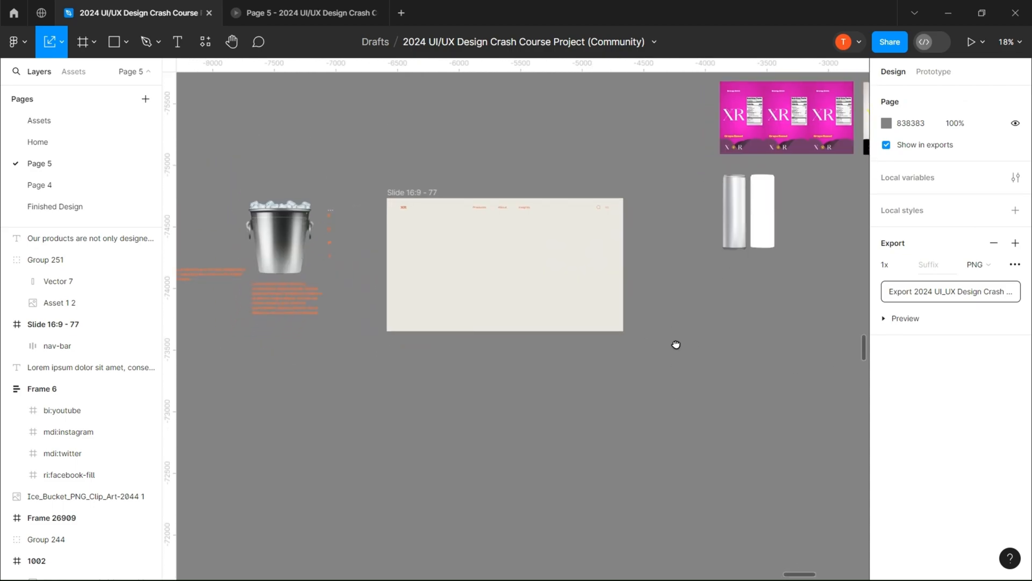
- Ungroup the Grape Based label, mask it onto the can vector, and line up the blue, orange and purple cans
{"action": "scroll", "scroll_direction": "up", "scroll_amount": 3}
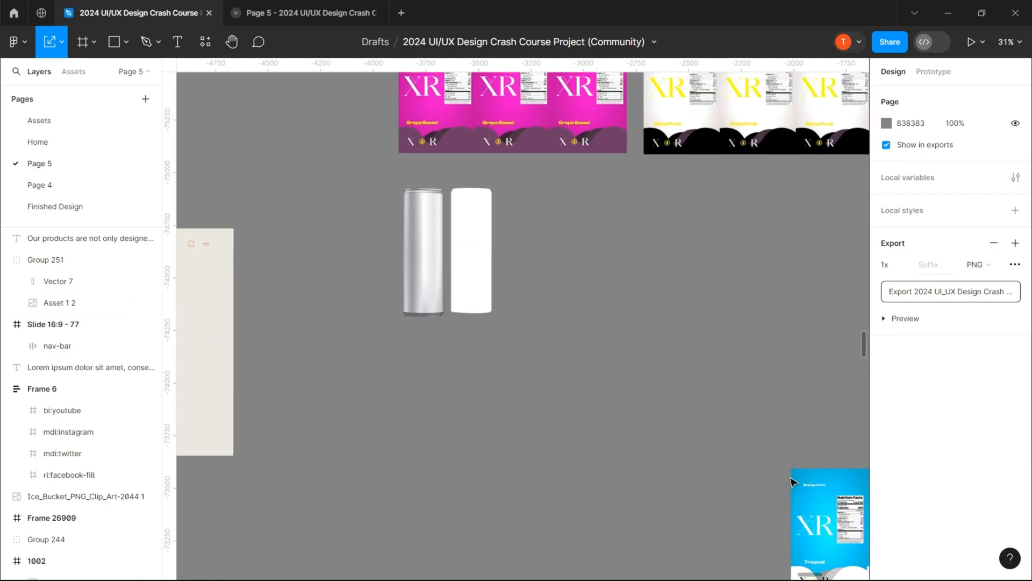
{"action": "left_click", "coordinate": [599, 253]}
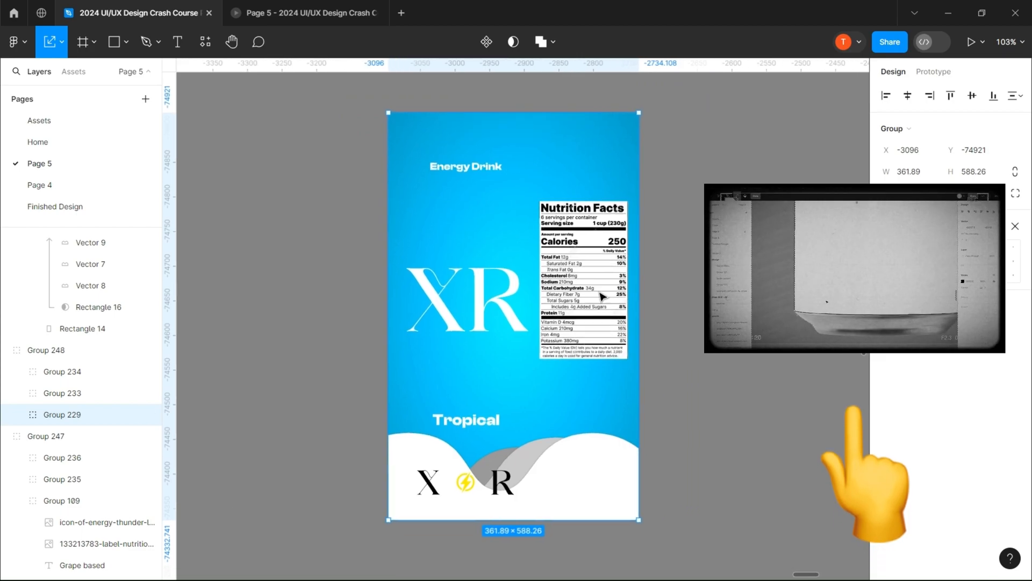
{"action": "left_click", "coordinate": [466, 166]}
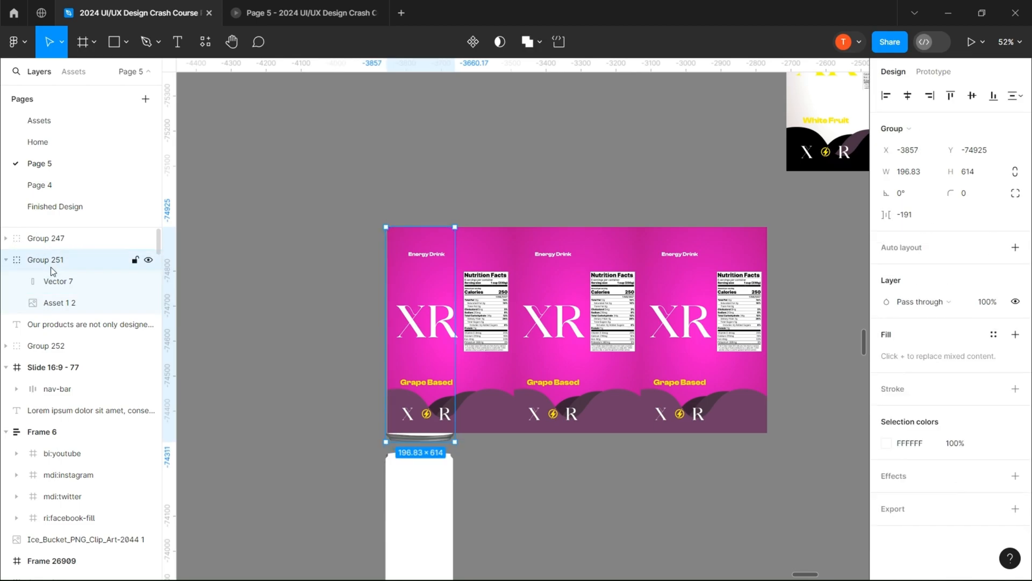
{"action": "right_click", "coordinate": [53, 259]}
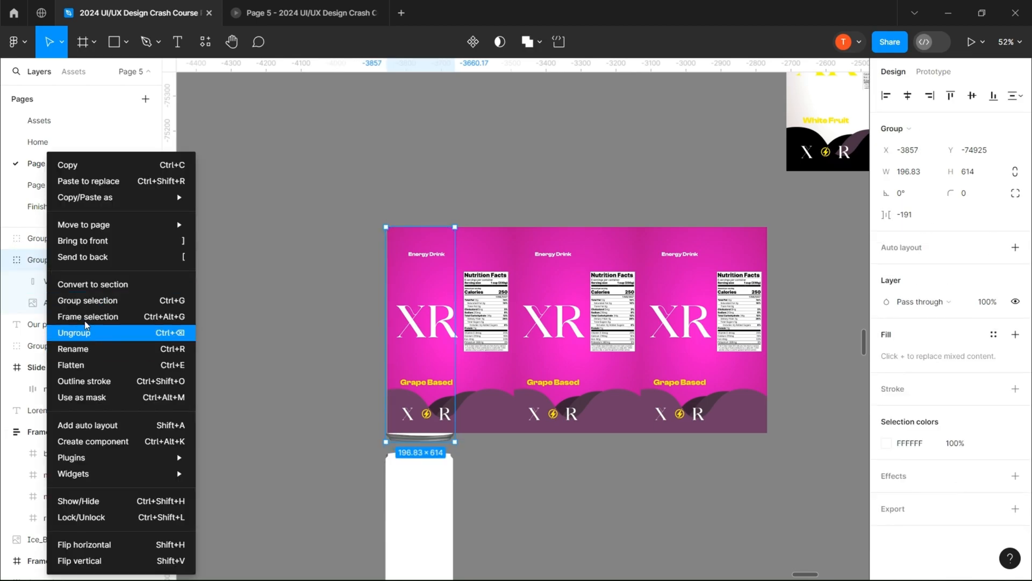
{"action": "left_click", "coordinate": [74, 332]}
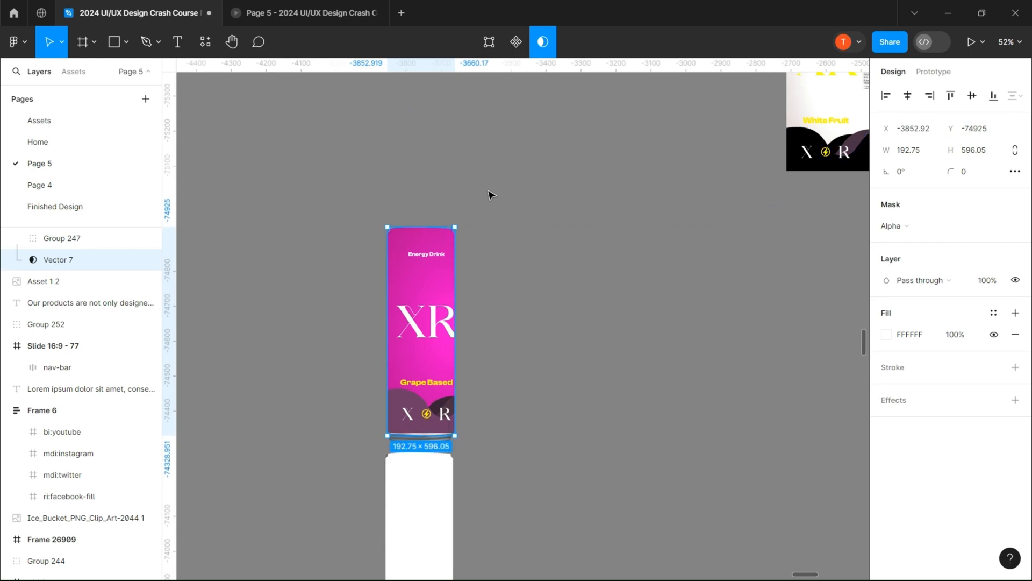
{"action": "left_click", "coordinate": [60, 238]}
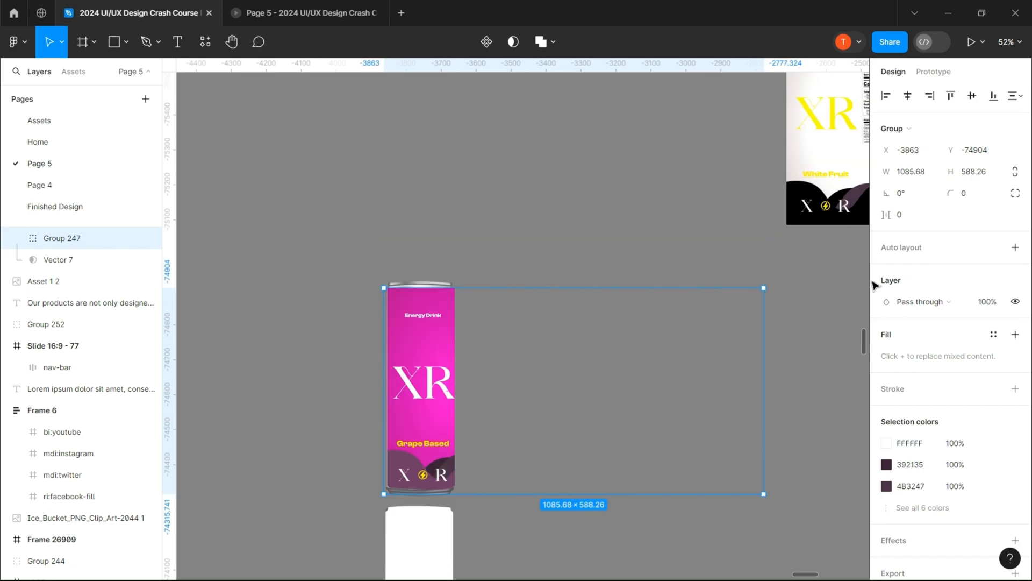
{"action": "left_click", "coordinate": [922, 301]}
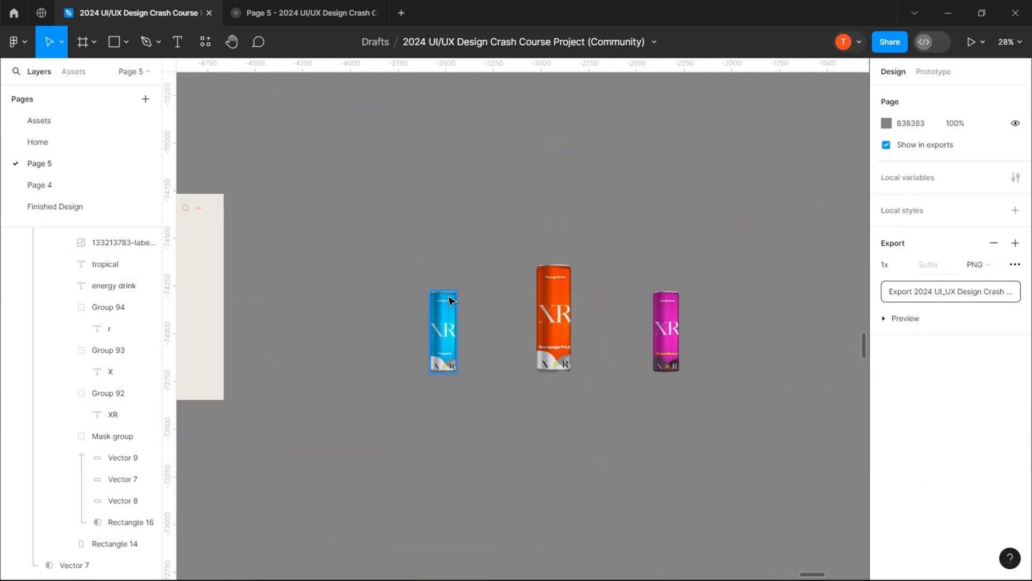
- Lay the orange can sideways in Slide 77 and add XR lettering in Clash Display Bold at size 128
{"action": "left_click", "coordinate": [442, 329]}
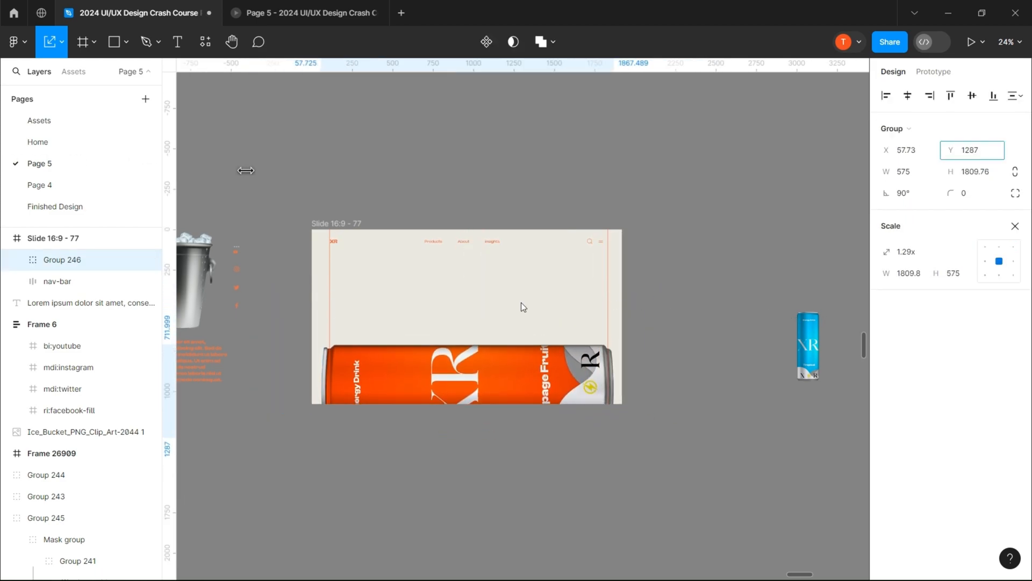
{"action": "left_click", "coordinate": [410, 316]}
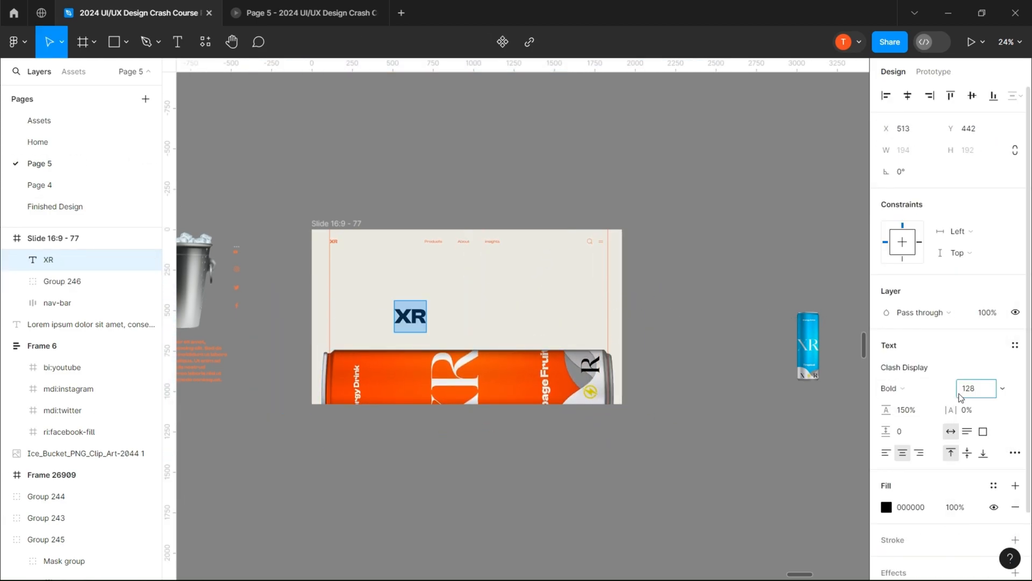
{"action": "left_click", "coordinate": [888, 506]}
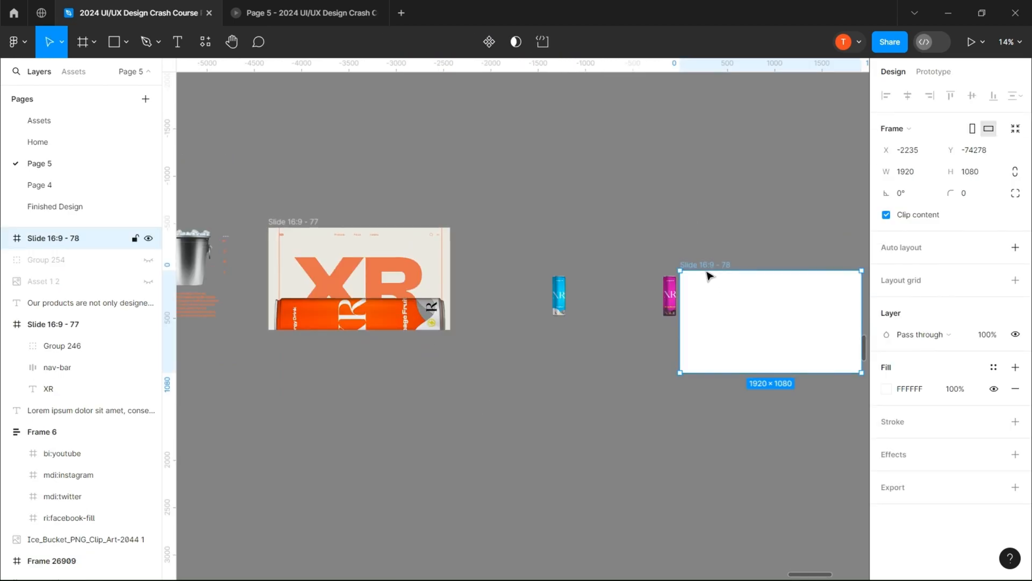
{"action": "mouse_move", "coordinate": [651, 322]}
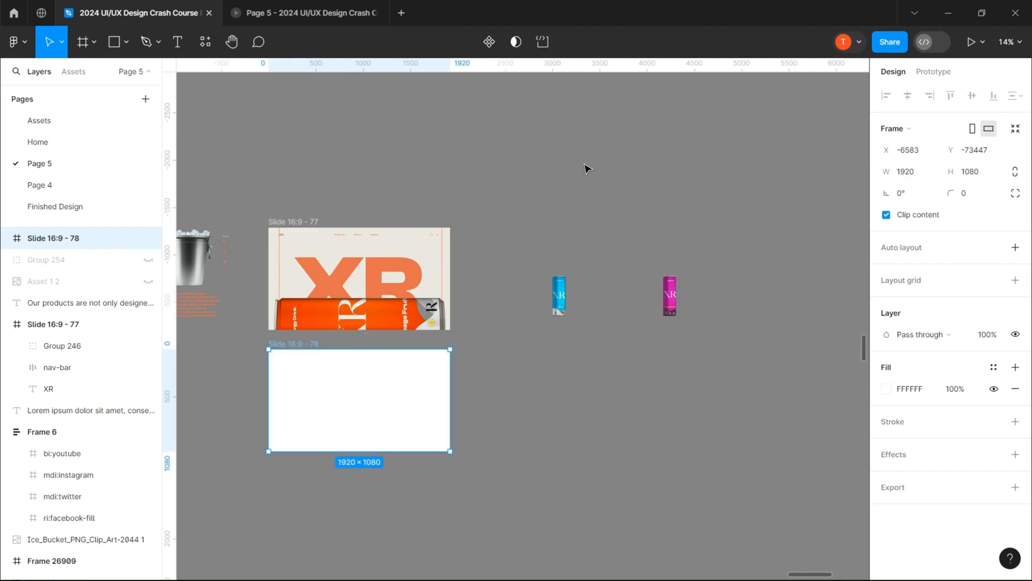
- Create beige ECE9E1 1920×1080 slides stacked below Slide 77 and untick Clip content on Slide 77
{"action": "left_click", "coordinate": [887, 388]}
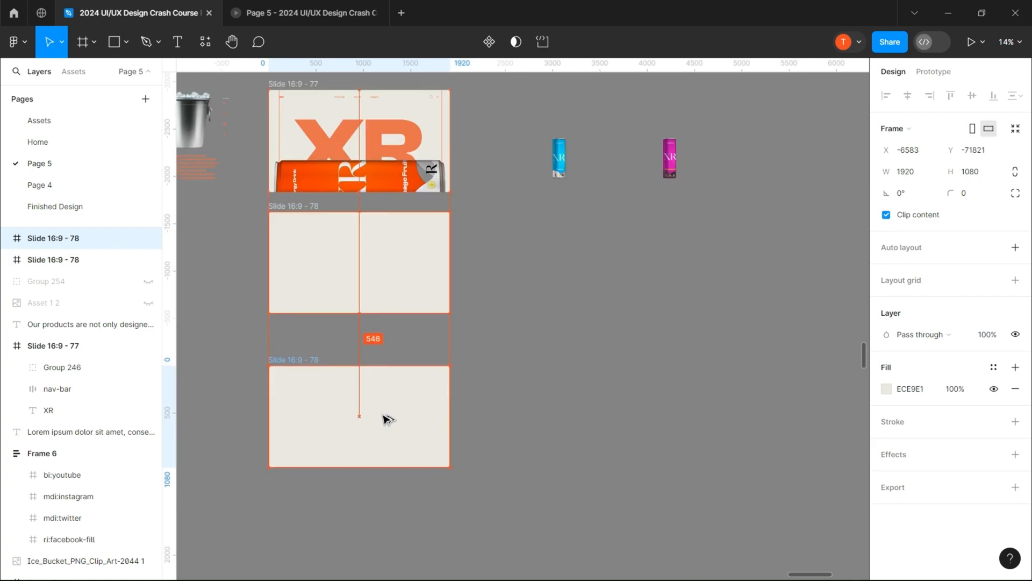
{"action": "scroll", "scroll_direction": "down", "scroll_amount": 3}
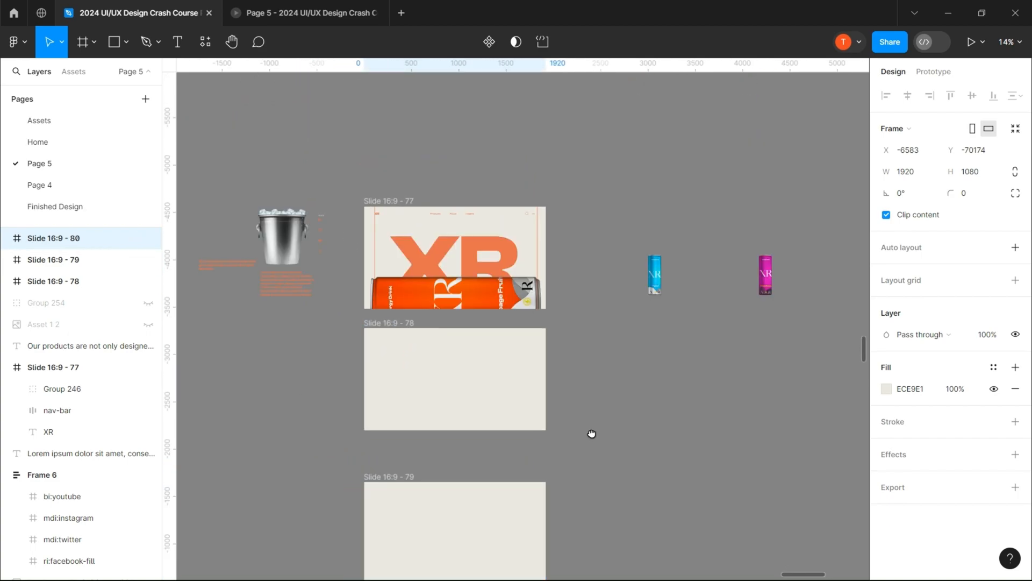
{"action": "left_click", "coordinate": [453, 257]}
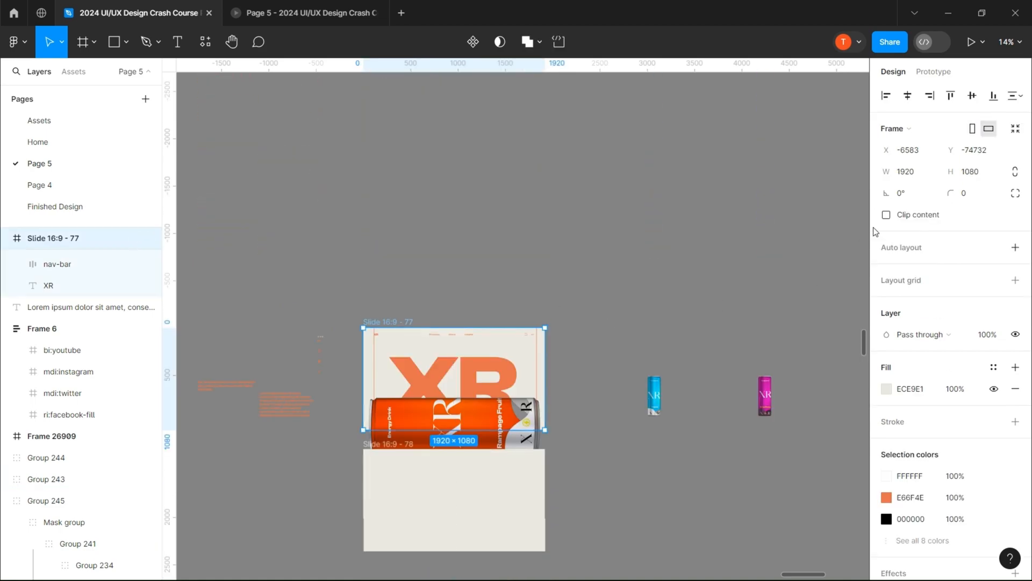
{"action": "left_click", "coordinate": [605, 284]}
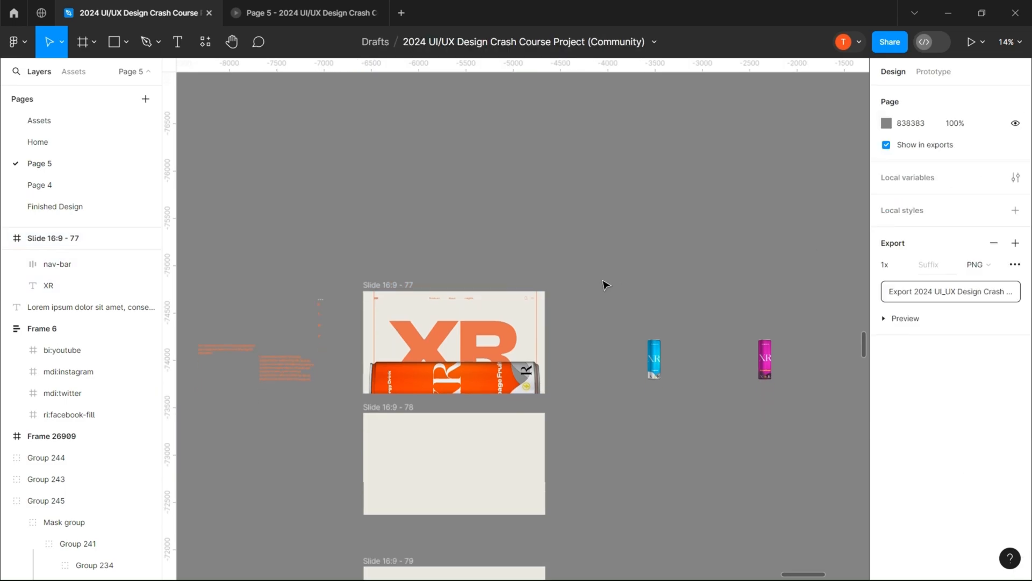
- Paste the cool-down headline, copy, icons and button into Slide 79 and the can row into Slide 80
{"action": "scroll", "scroll_direction": "down", "scroll_amount": 3}
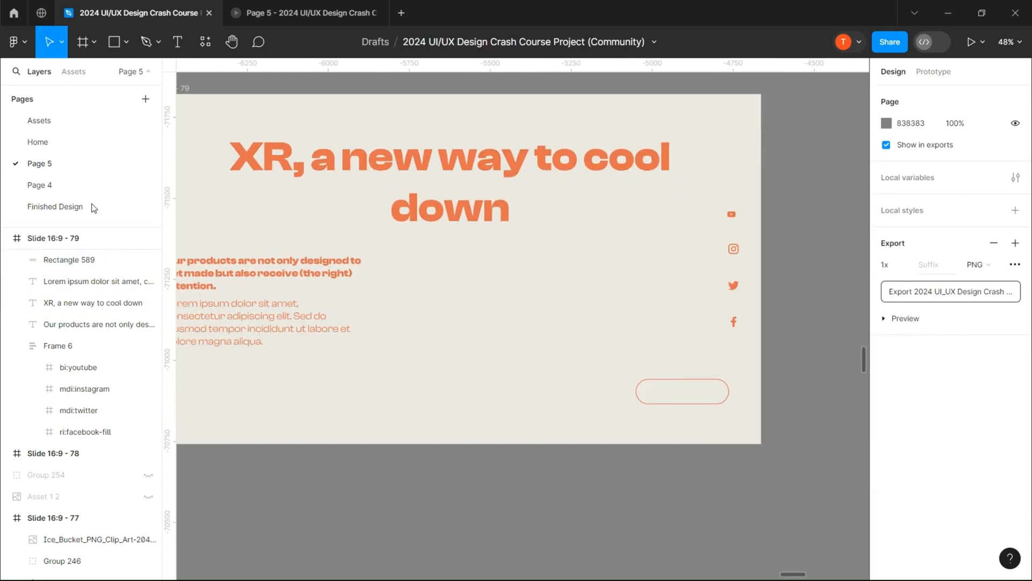
{"action": "left_click", "coordinate": [673, 397]}
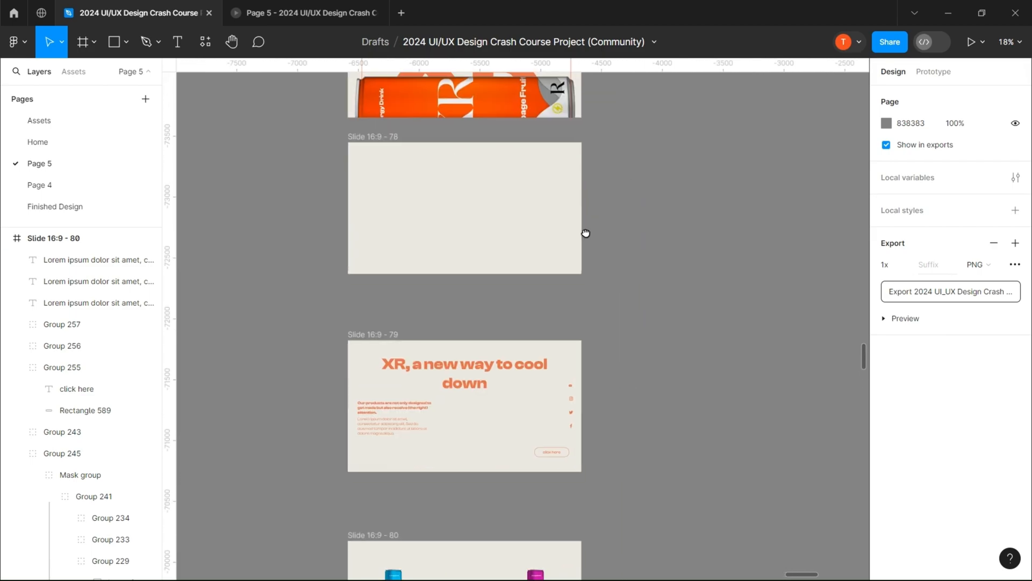
- Set the cool-down text section's Y to 1080 so it sits below the hero
{"action": "scroll", "scroll_direction": "down", "scroll_amount": 3}
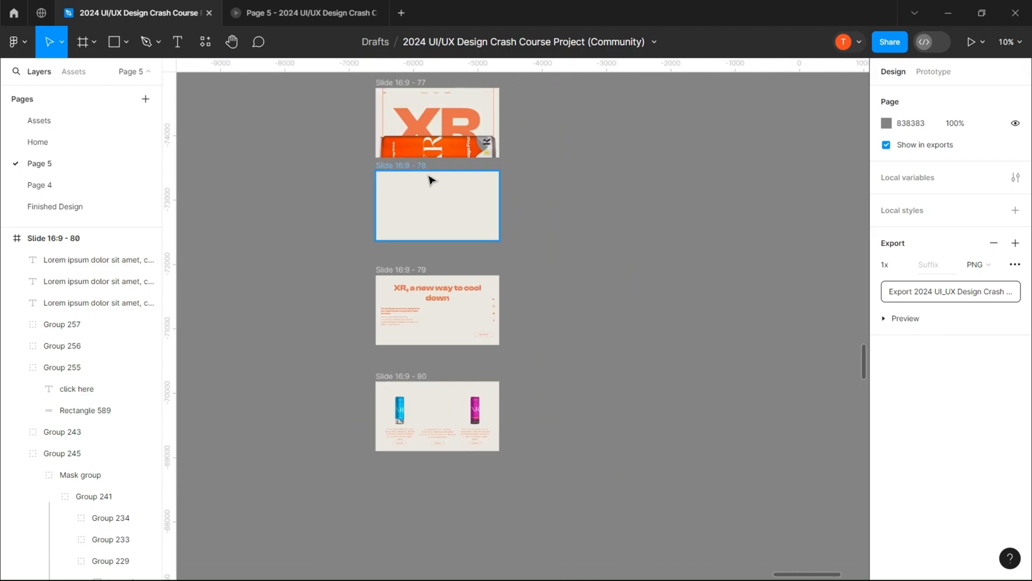
{"action": "scroll", "scroll_direction": "up", "scroll_amount": 3}
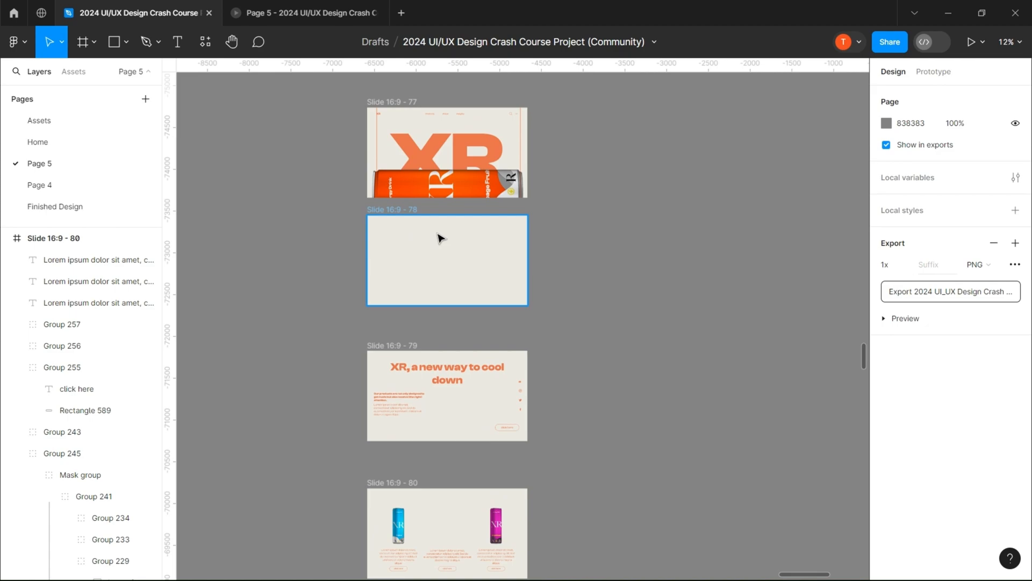
{"action": "mouse_move", "coordinate": [378, 232]}
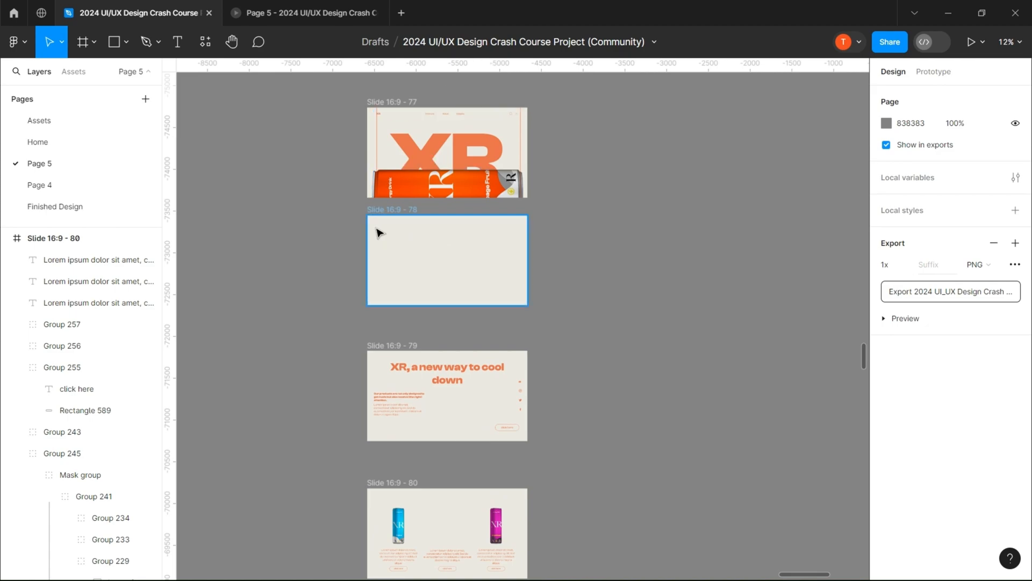
{"action": "left_click", "coordinate": [446, 151]}
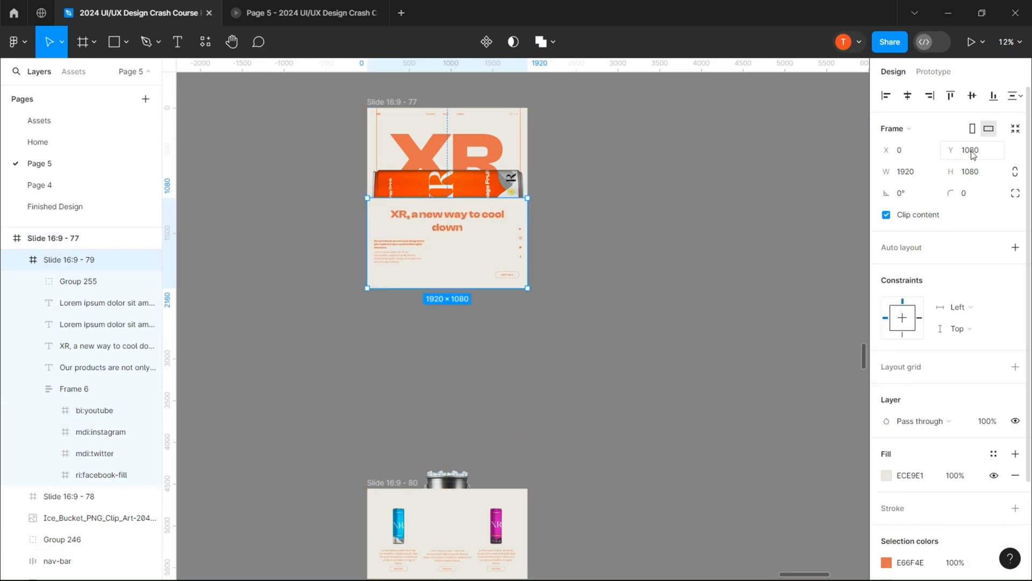
{"action": "left_click", "coordinate": [974, 150]}
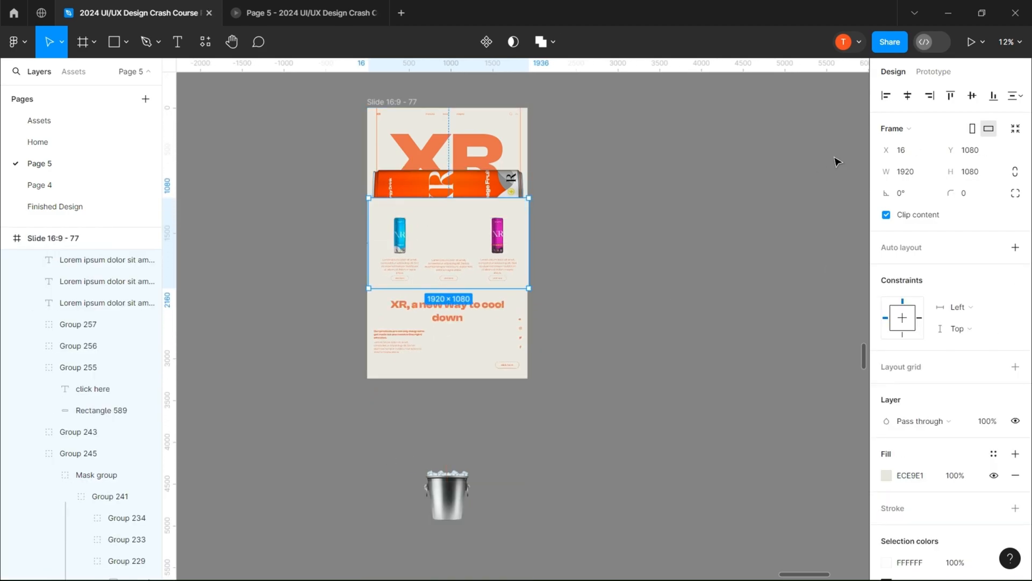
{"action": "left_click", "coordinate": [723, 210]}
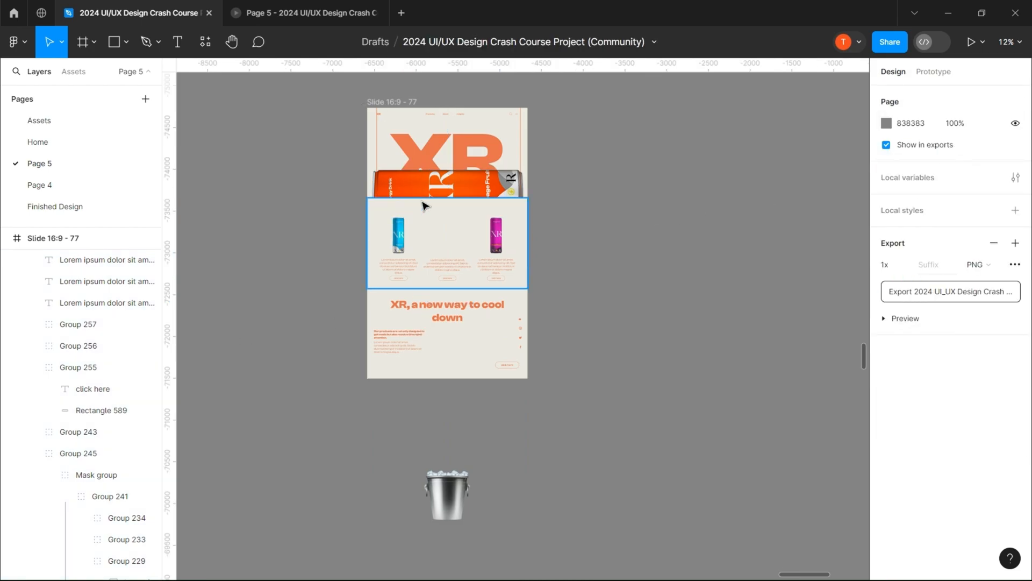
- Set the three-can product section's Y to 1080*3 so it stacks further down the page
{"action": "left_click", "coordinate": [447, 245]}
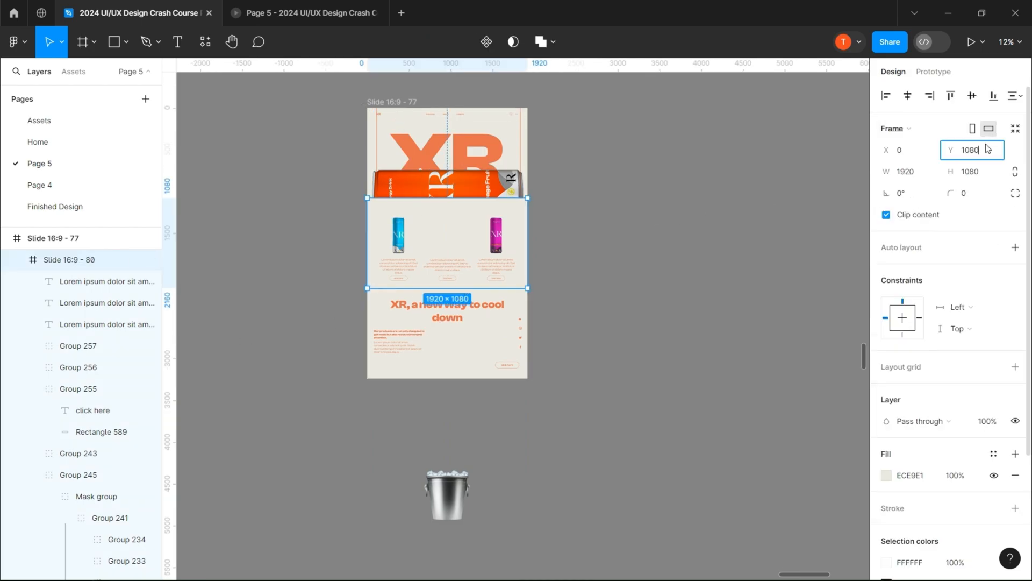
{"action": "type", "text": "*3"}
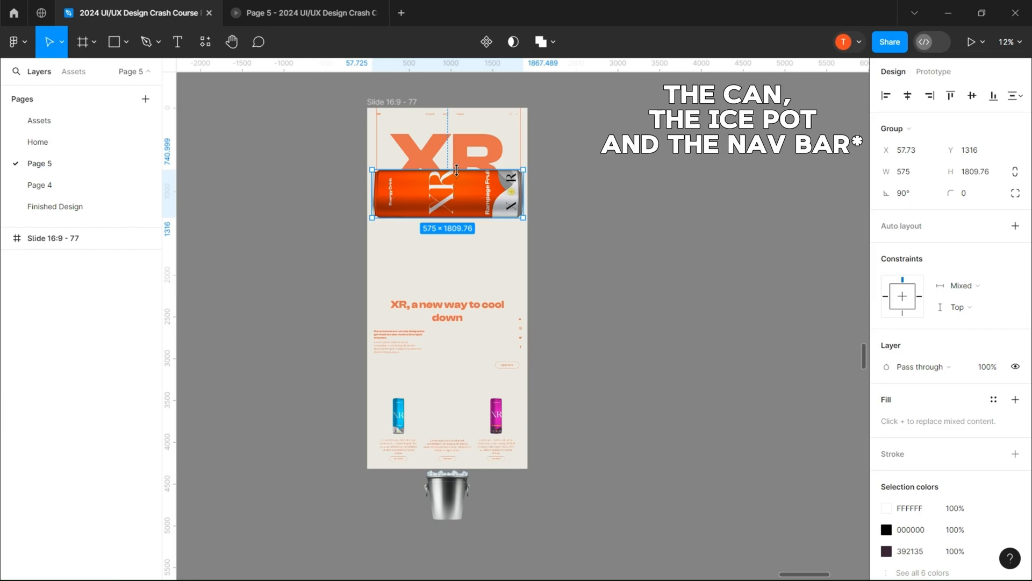
- Select the ice bucket, XR heading and whole slide to duplicate it with sections shifted up one screen
{"action": "left_click", "coordinate": [447, 497]}
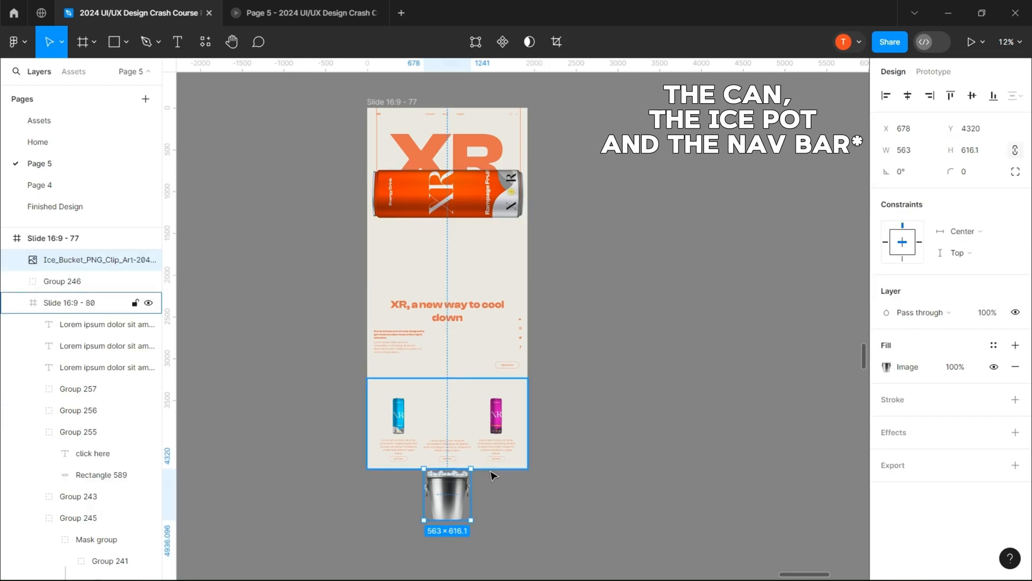
{"action": "left_click", "coordinate": [447, 168]}
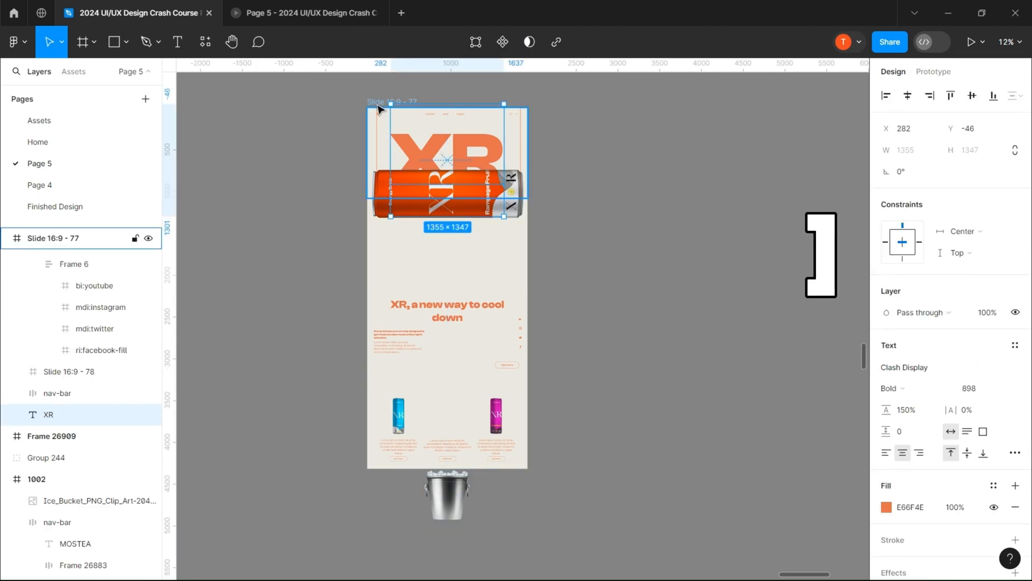
{"action": "left_click", "coordinate": [53, 238]}
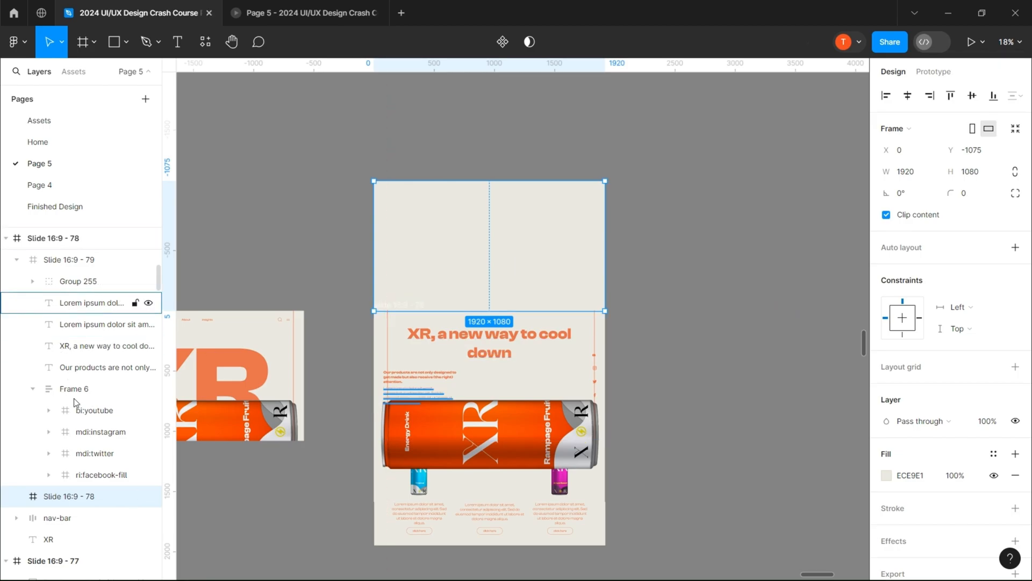
- Move the can group to Y 2802, then shrink and tilt it to sit inside the ice bucket
{"action": "left_click", "coordinate": [57, 383]}
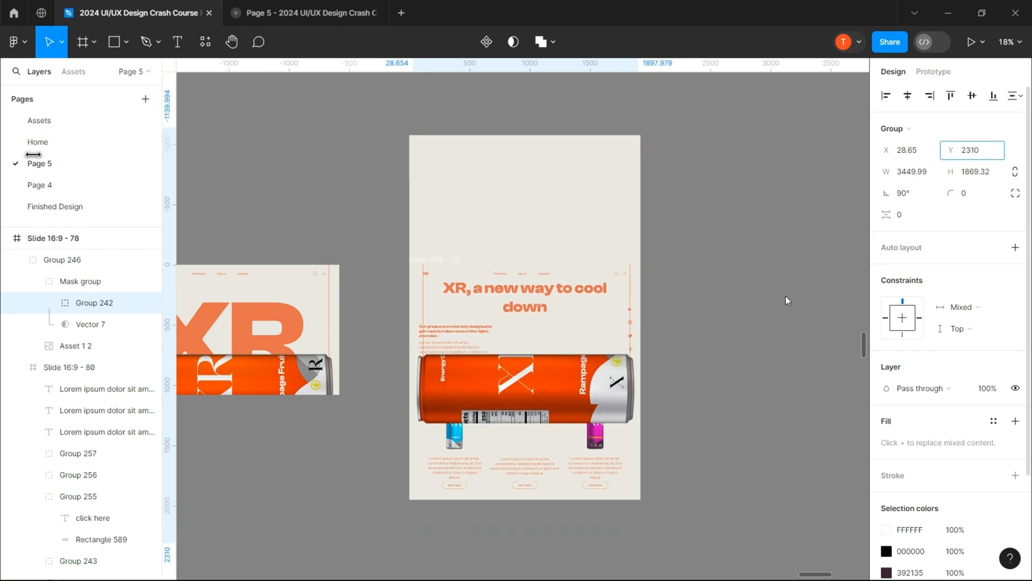
{"action": "type", "text": "2802"}
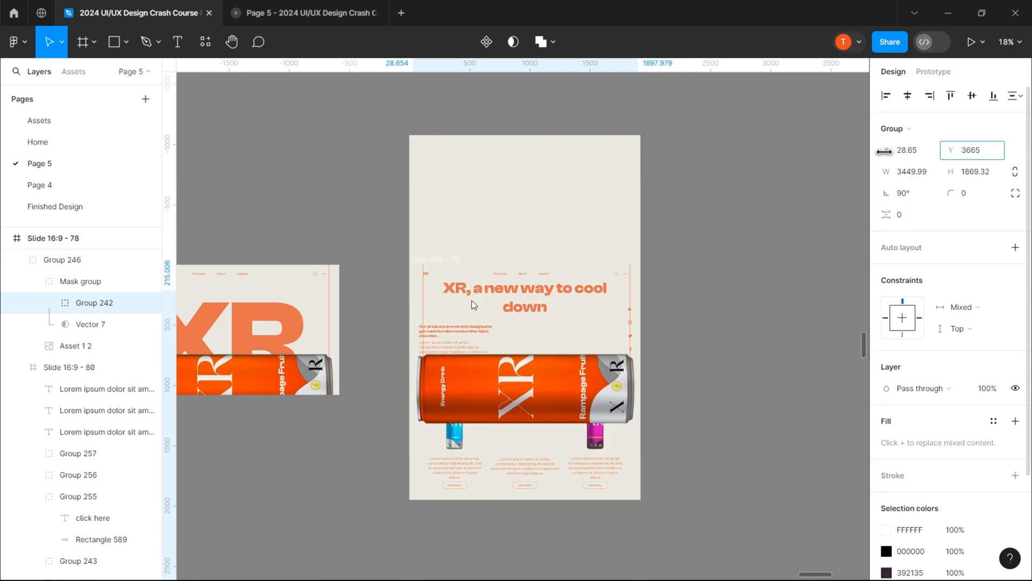
{"action": "left_click", "coordinate": [642, 340]}
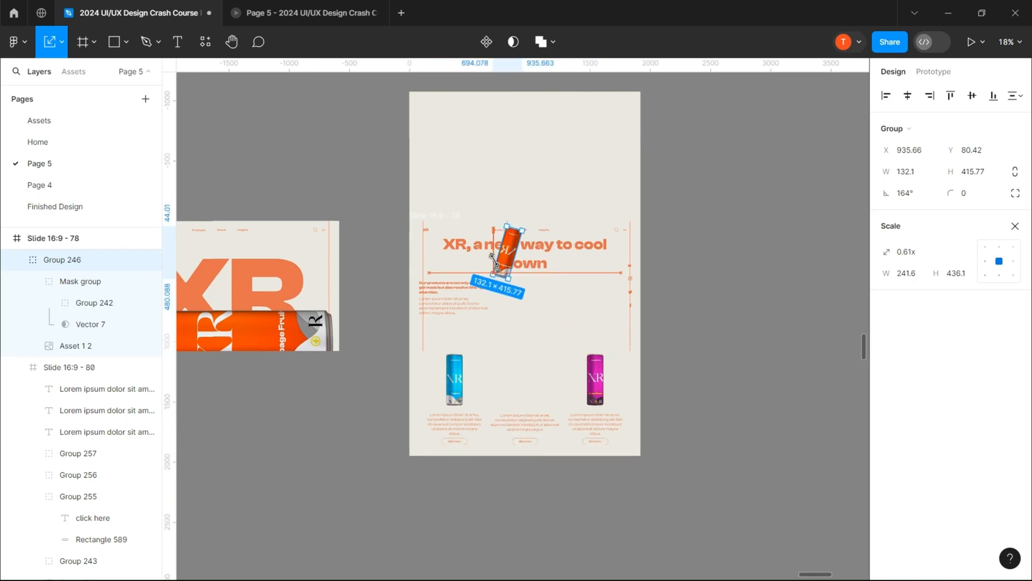
{"action": "left_click", "coordinate": [721, 425]}
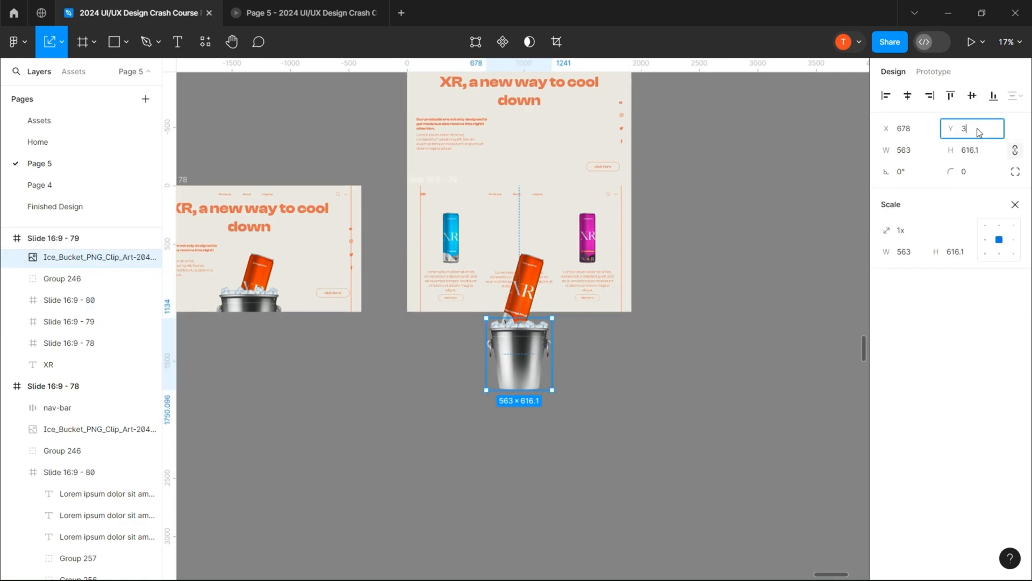
- In the third slide set Y 3000 and stand the orange can upright between the blue and magenta cans
{"action": "type", "text": "3000"}
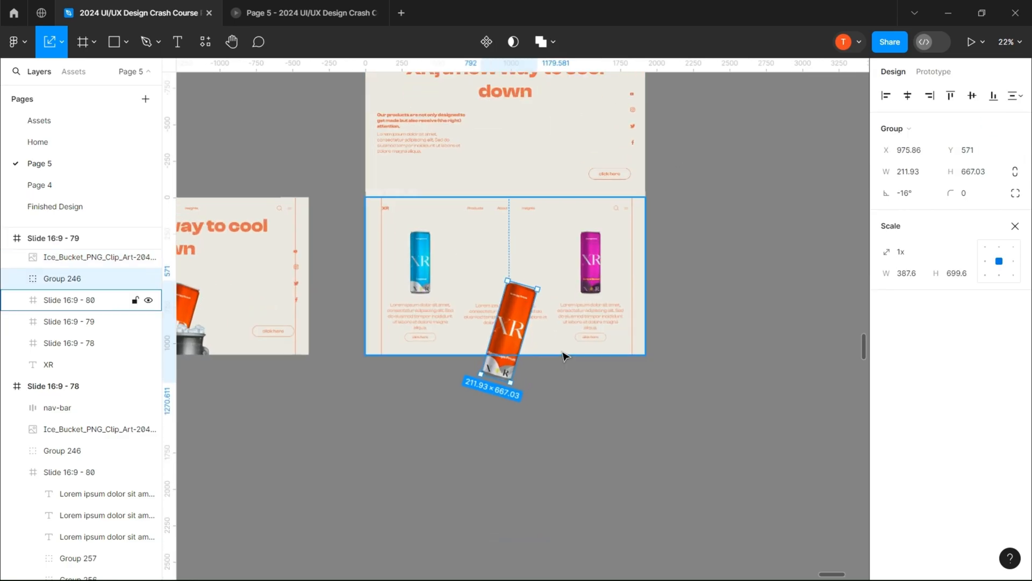
{"action": "left_click", "coordinate": [908, 192]}
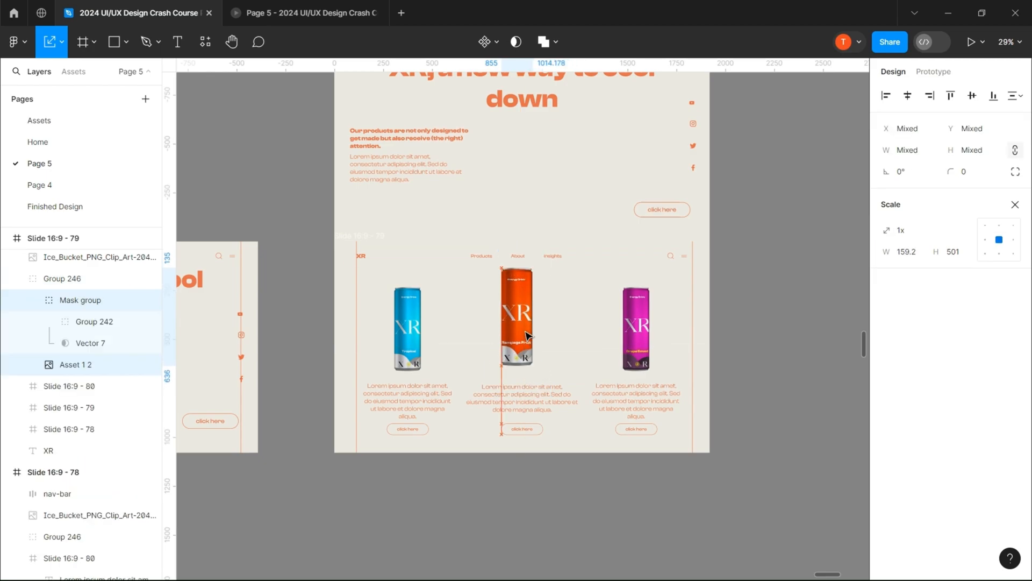
{"action": "left_click", "coordinate": [54, 237]}
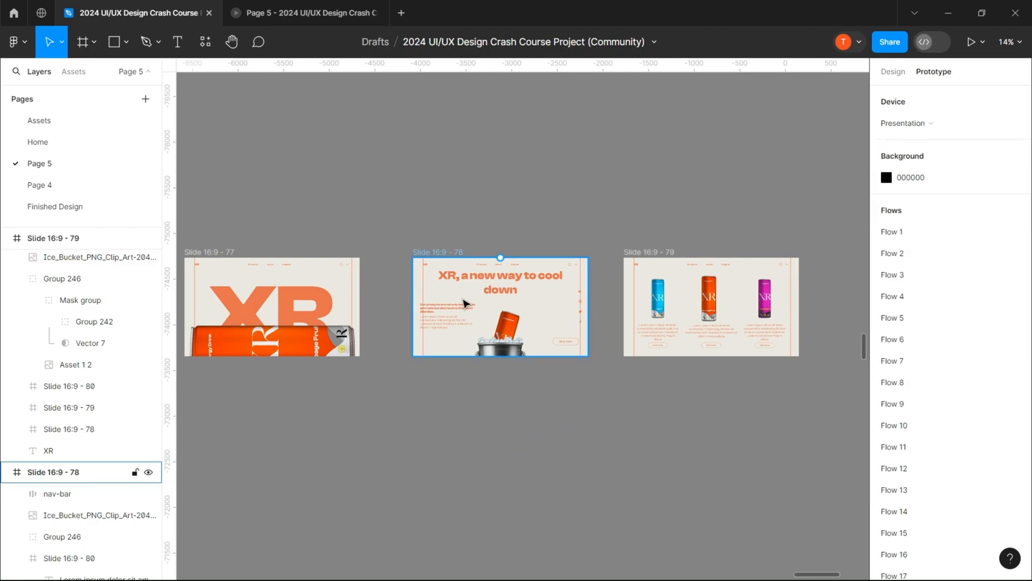
- Connect the hero slide to slide 78 On drag with a Smart animate Gentle transition of 4000
{"action": "left_click", "coordinate": [272, 307]}
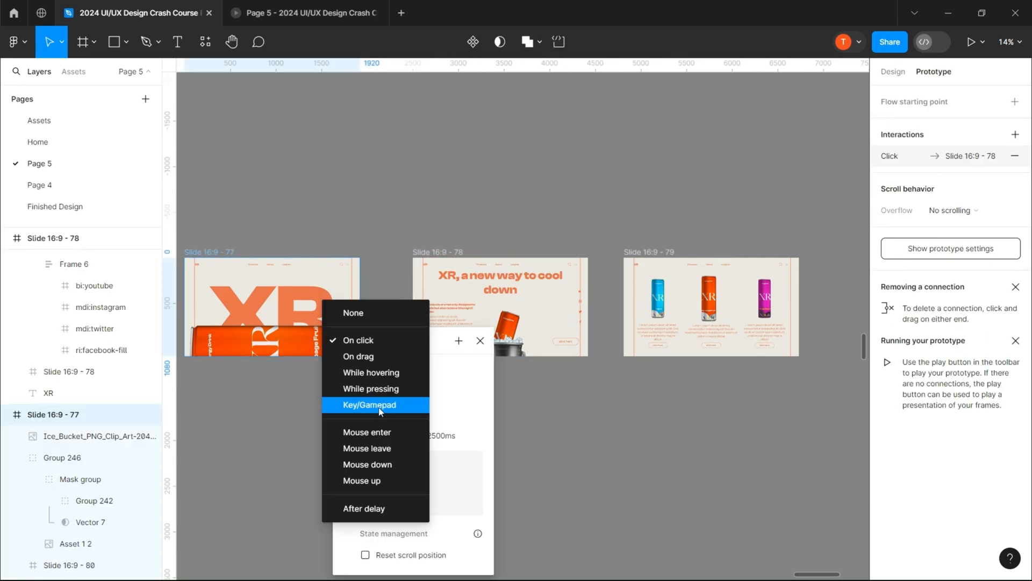
{"action": "left_click", "coordinate": [358, 356]}
{"action": "type", "text": "3"}
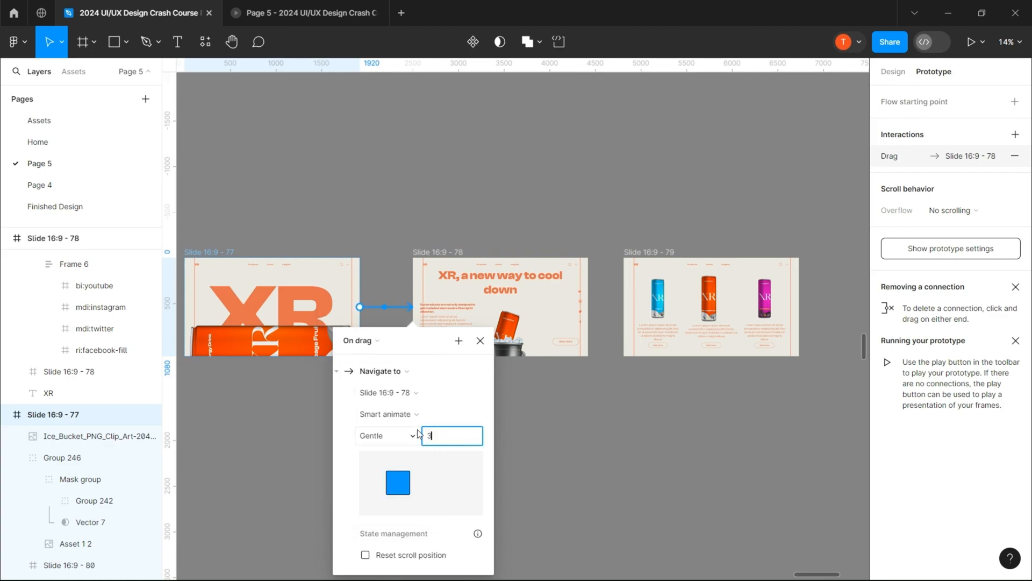
{"action": "type", "text": "4000"}
{"action": "type", "text": "1500"}
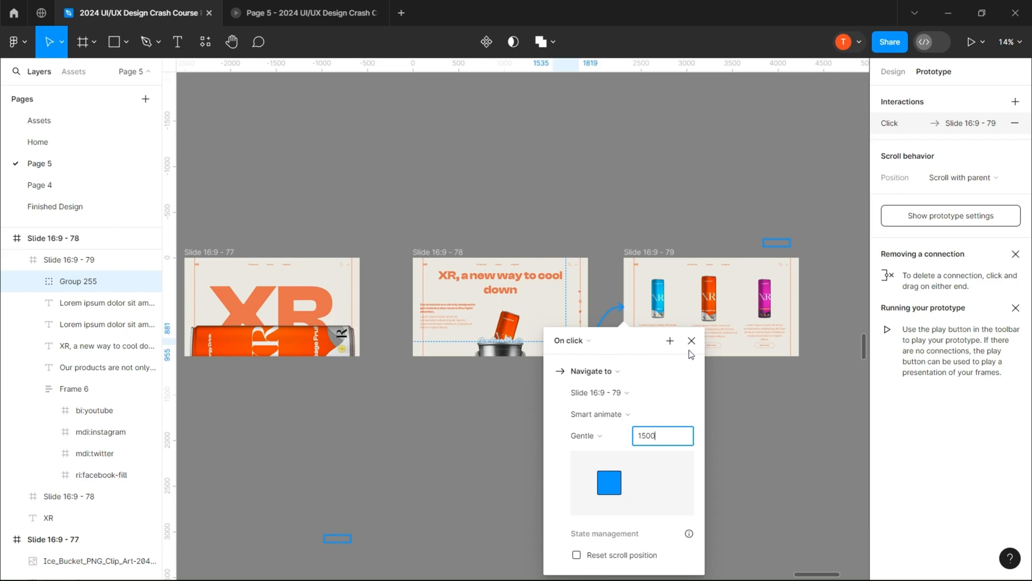
- Link 78→79 and 79→77 On click with Smart animate, then make the hero slide a flow starting point
{"action": "left_click", "coordinate": [691, 341]}
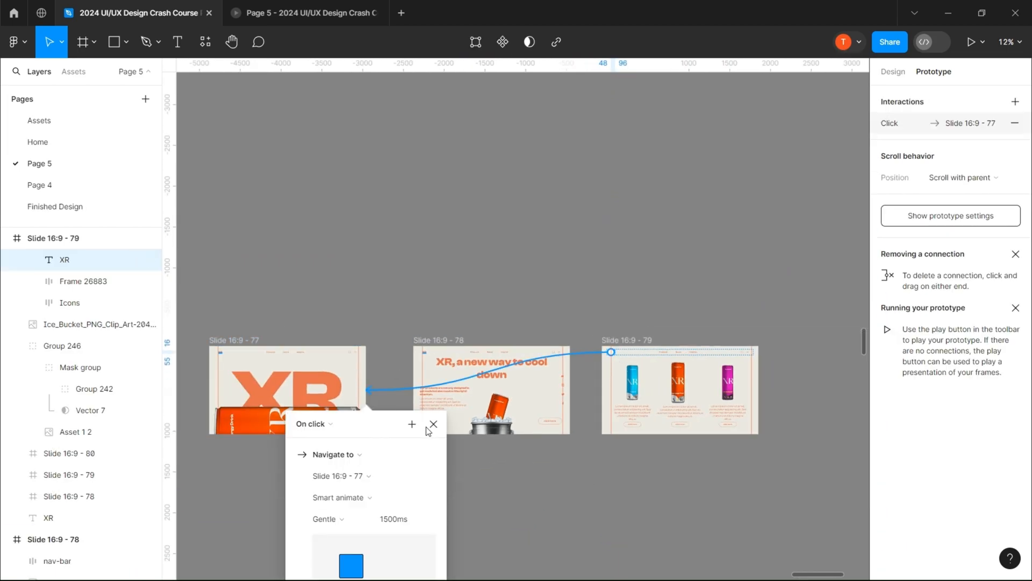
{"action": "left_click", "coordinate": [433, 424]}
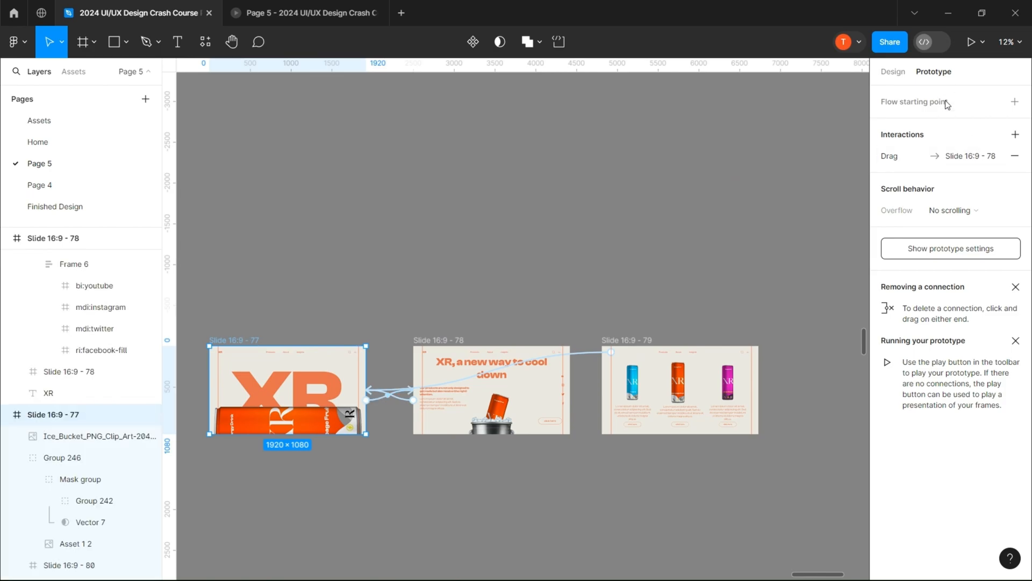
{"action": "left_click", "coordinate": [1016, 101]}
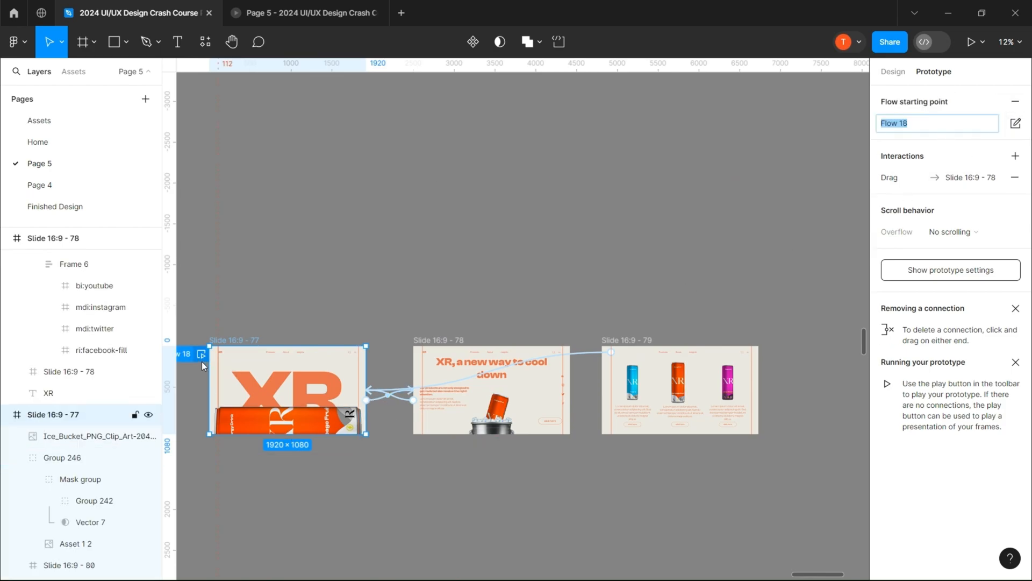